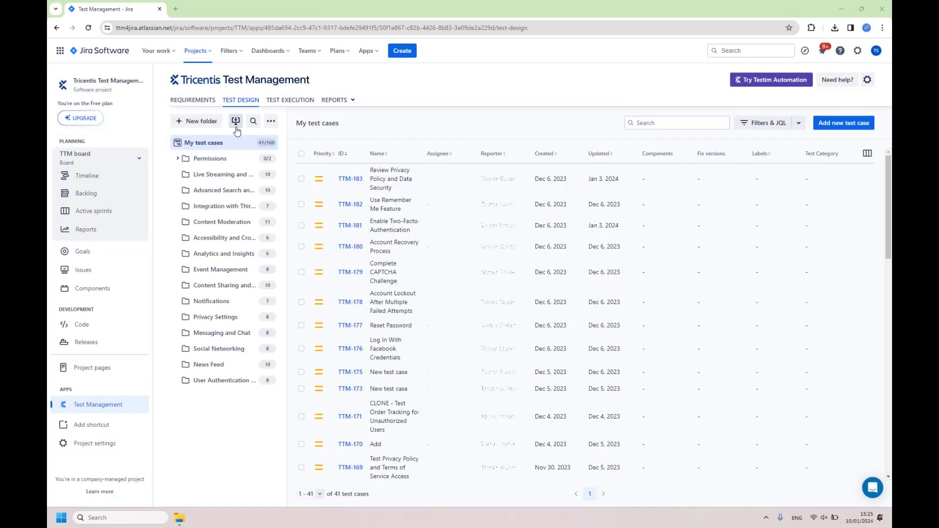
pyautogui.moveTo(235, 121)
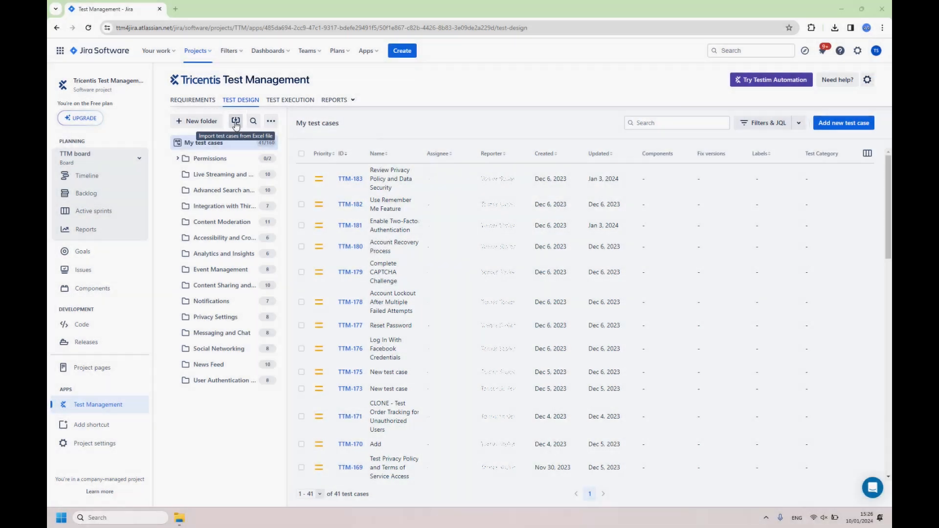
# Start an Excel import of test cases and download the Microsoft Excel template file.
pyautogui.click(235, 121)
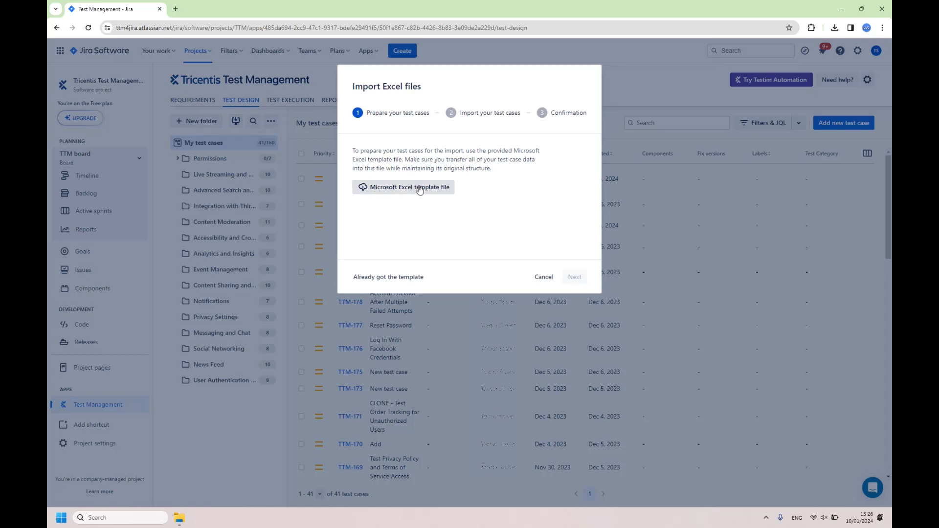
pyautogui.click(403, 187)
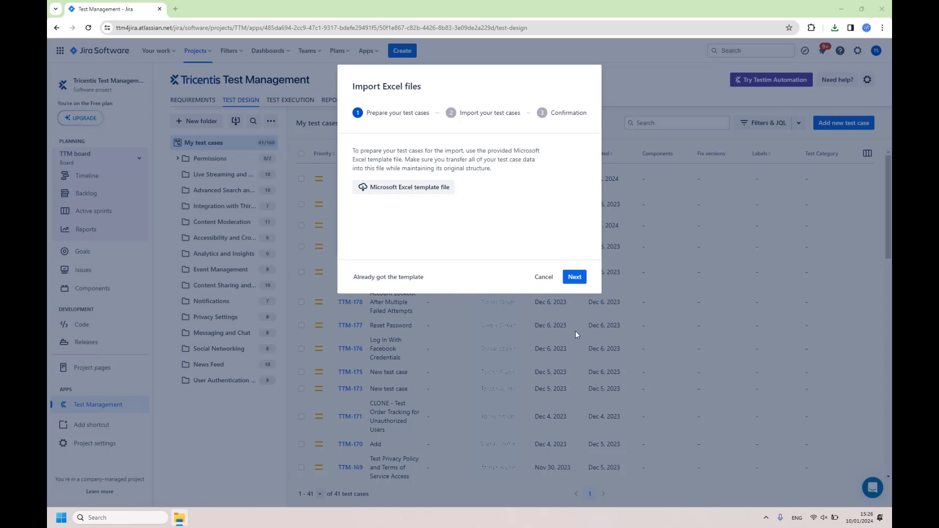
# View the downloaded template workbook and its column headers in Excel.
pyautogui.click(403, 187)
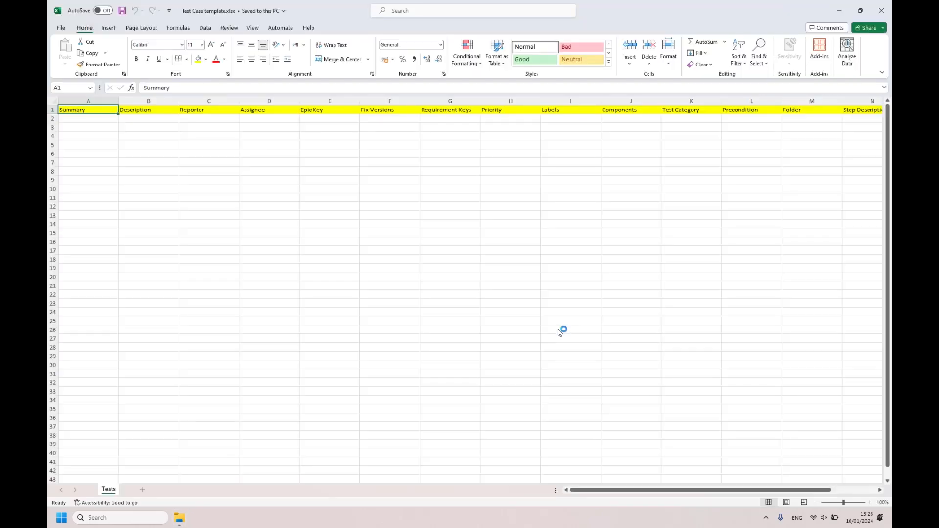
pyautogui.moveTo(234, 248)
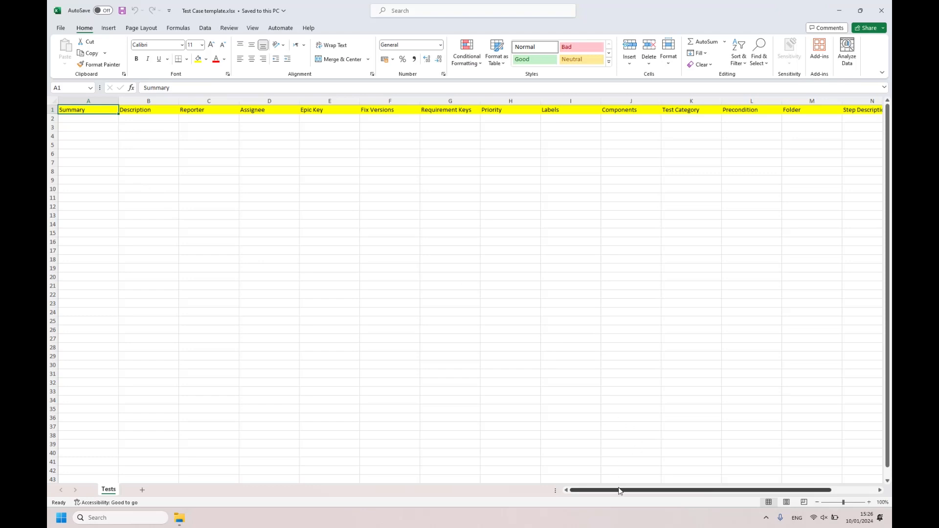
pyautogui.moveTo(620, 490); pyautogui.dragTo(660, 490)
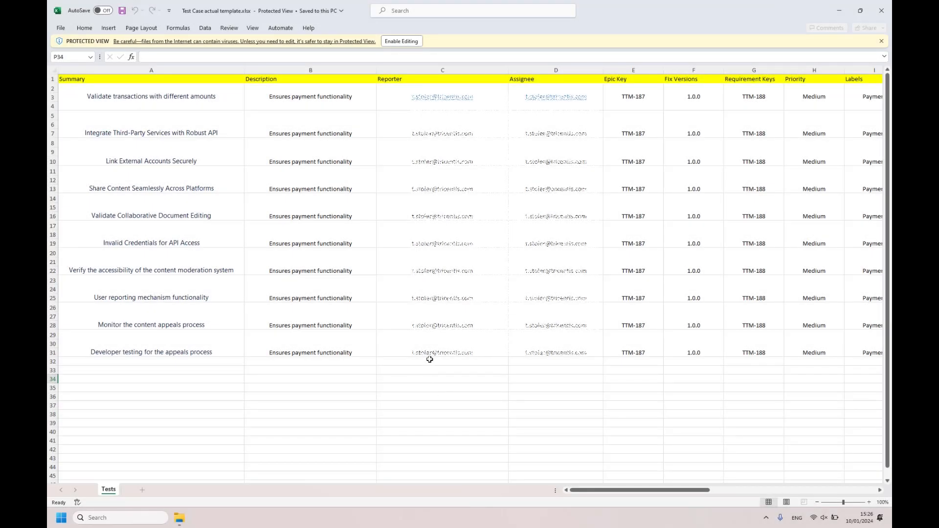
# Enable editing of the workbook and review the Fix Versions 1.0.0 and Requirement Keys TTM-188 columns.
pyautogui.click(442, 71)
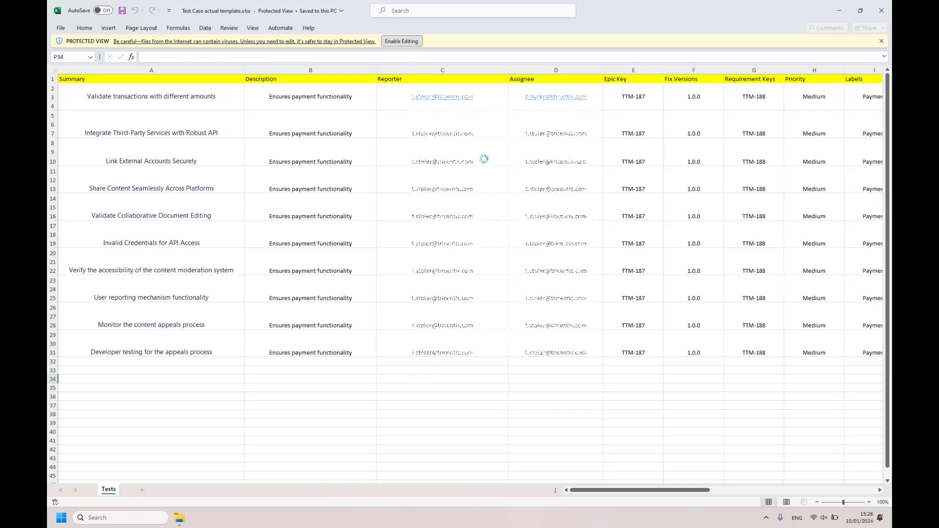
pyautogui.click(401, 41)
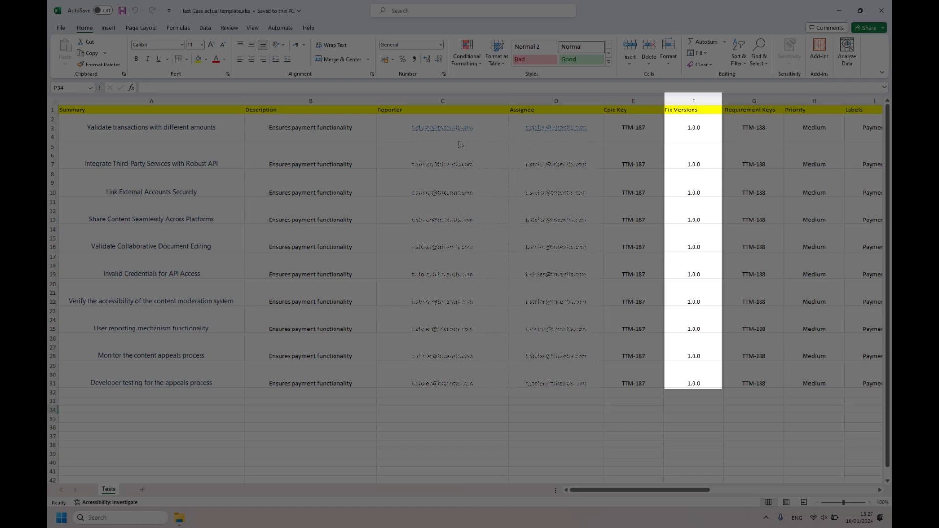
pyautogui.click(753, 101)
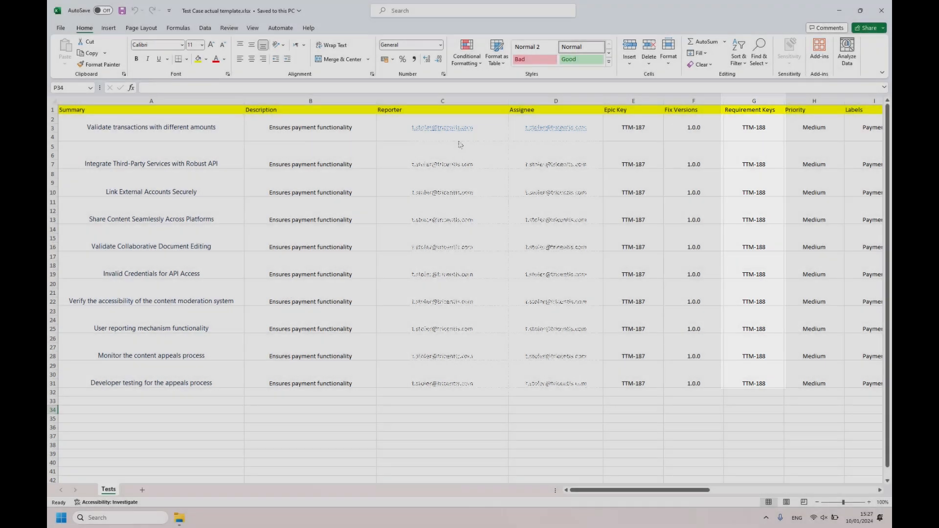
# Scroll right to review the Folder, Step Description and Step Data columns.
pyautogui.hscroll(3)
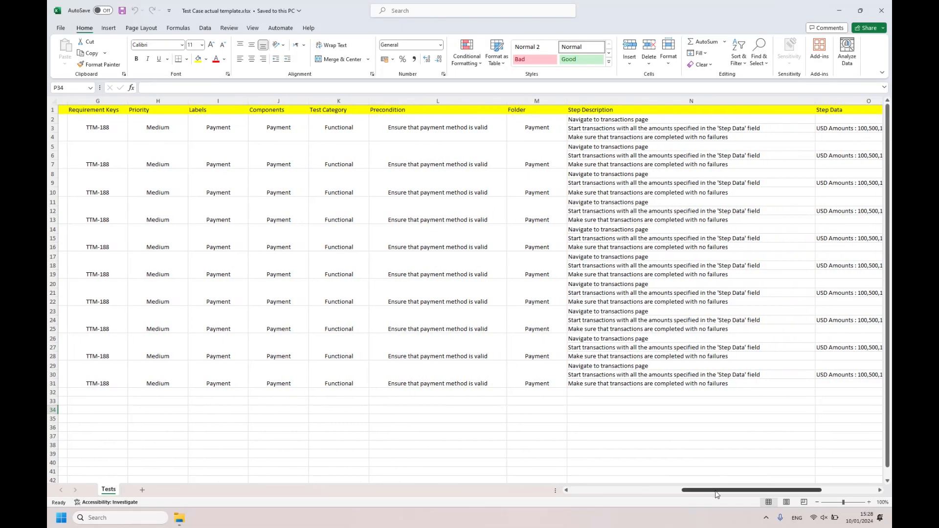
pyautogui.hscroll(3)
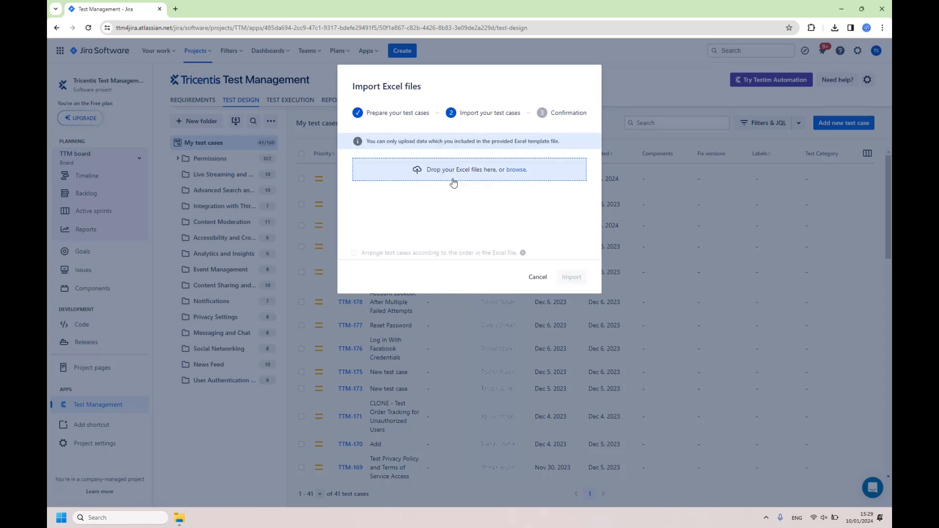
# Import 'Test Case actual template.xlsx', arranging test cases in the spreadsheet's order.
pyautogui.click(516, 170)
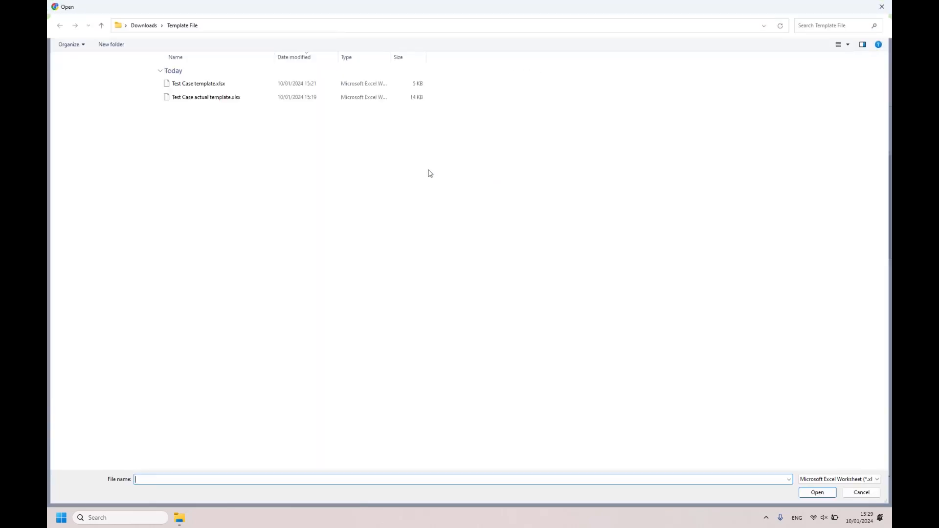
pyautogui.doubleClick(205, 97)
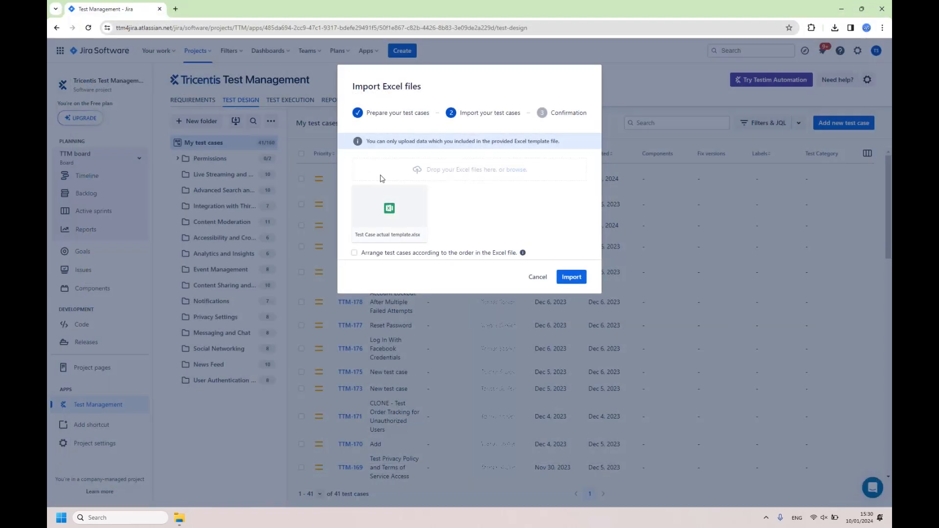
pyautogui.moveTo(409, 221)
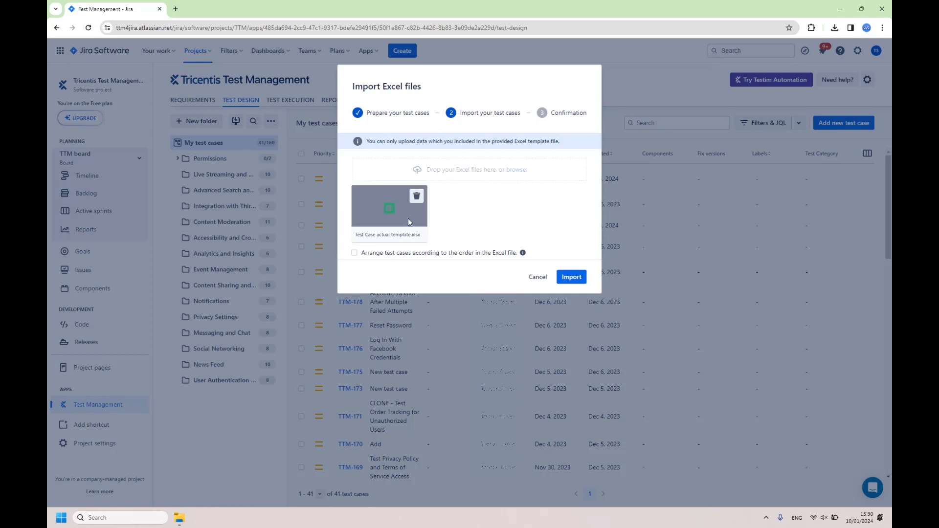
pyautogui.click(353, 252)
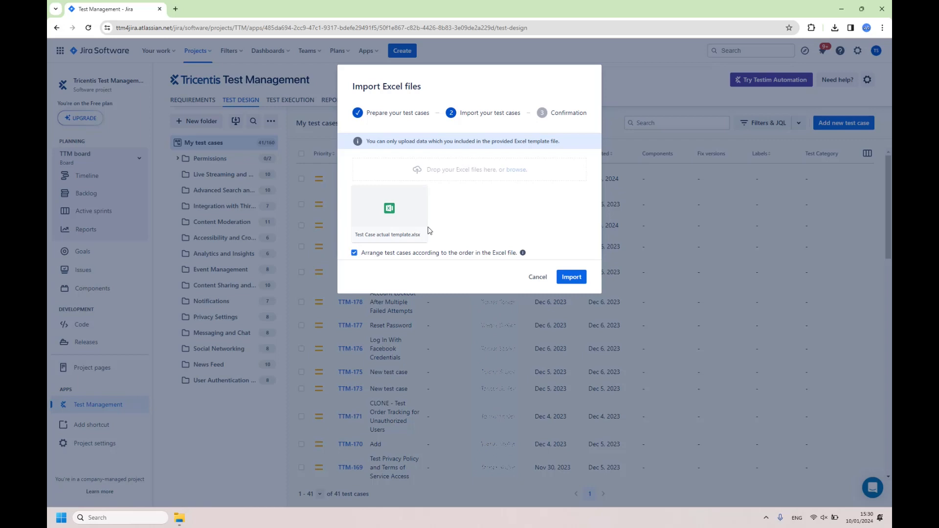
pyautogui.moveTo(507, 225)
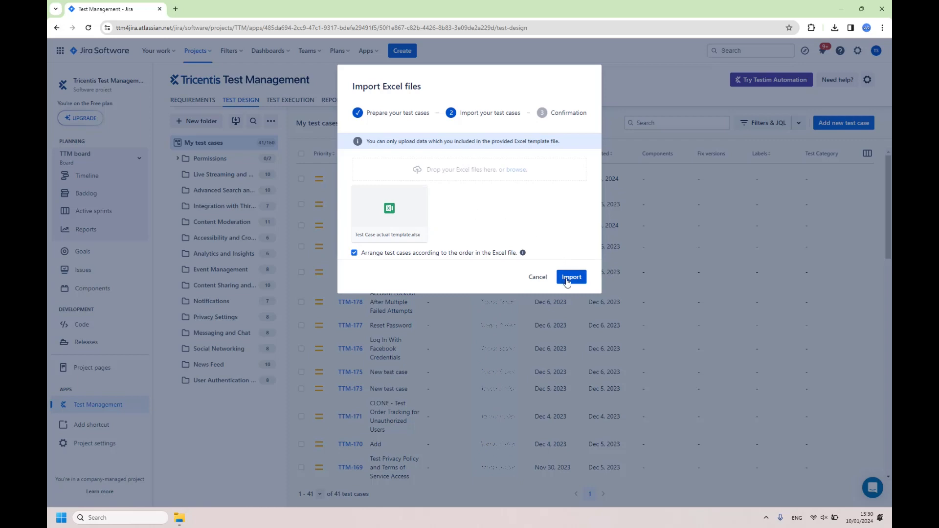
pyautogui.click(571, 277)
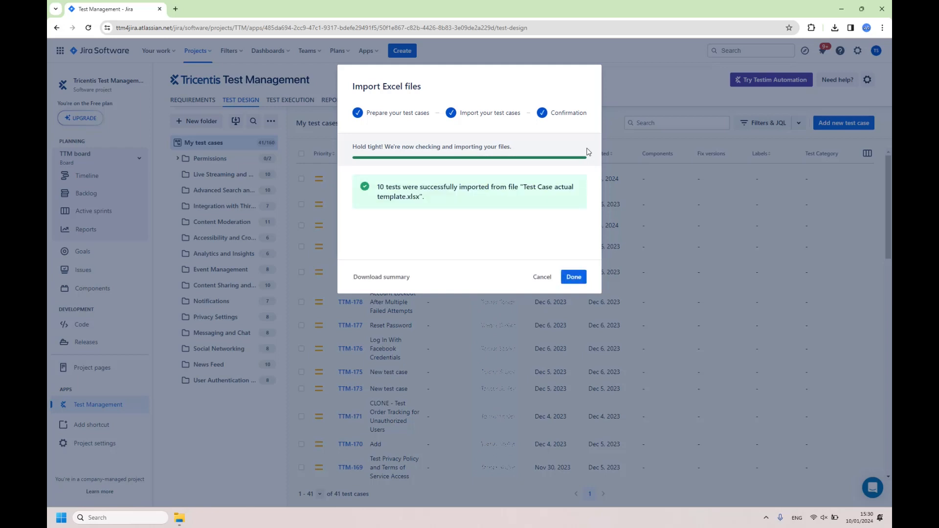
# Close the finished import and reload My test cases to show the new Payment folder.
pyautogui.click(573, 276)
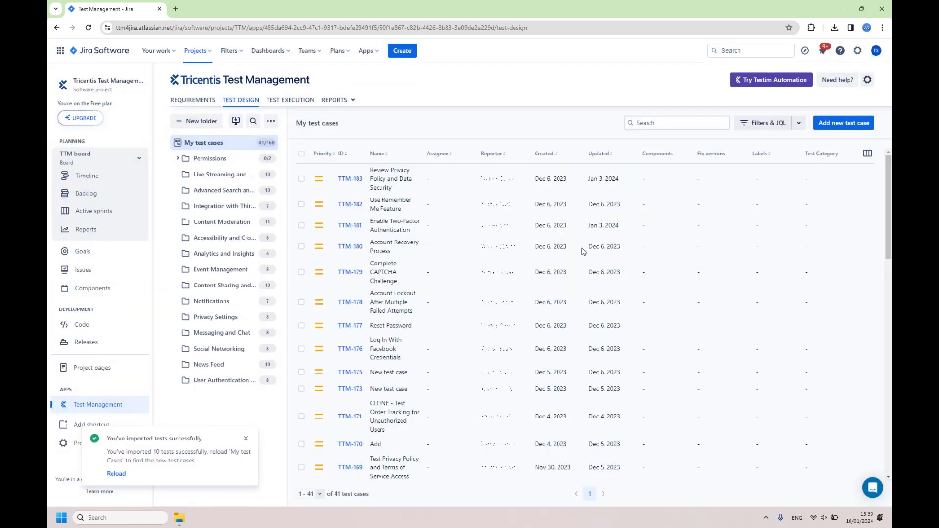
pyautogui.moveTo(208, 447)
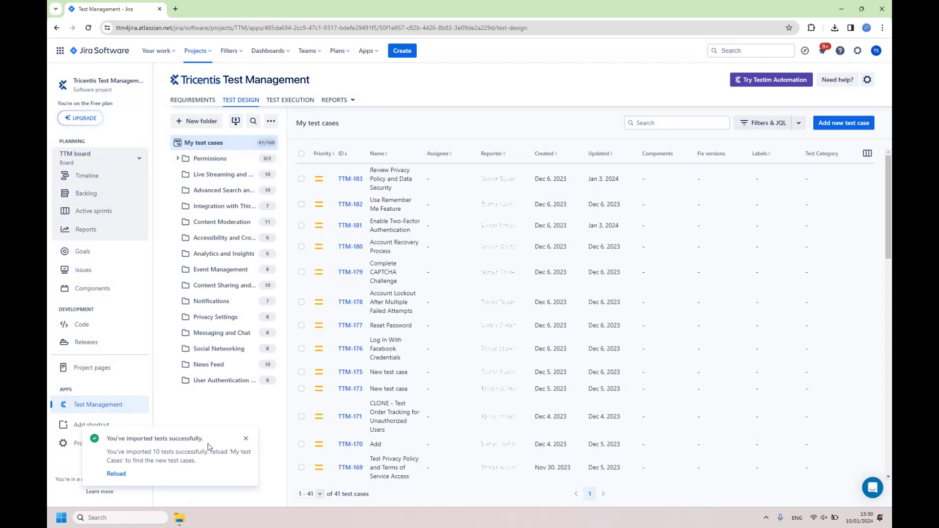
pyautogui.moveTo(205, 462)
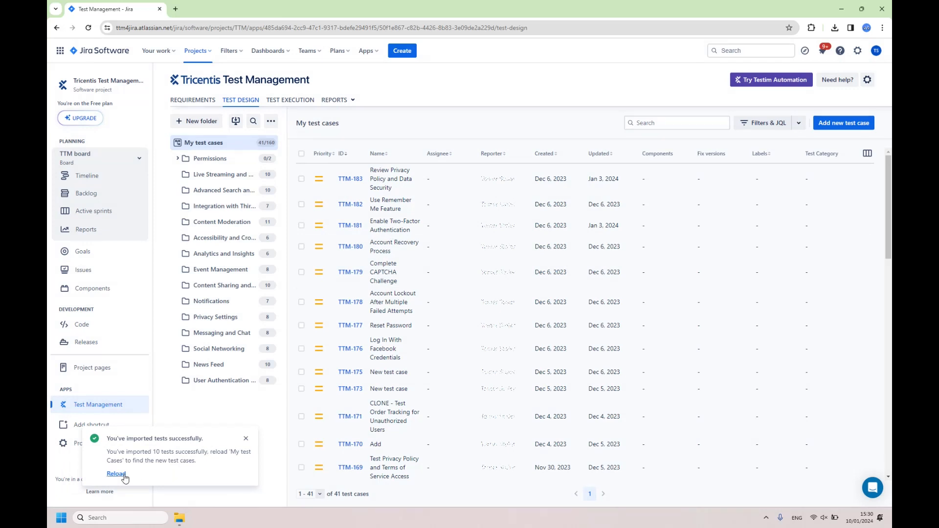
pyautogui.click(115, 473)
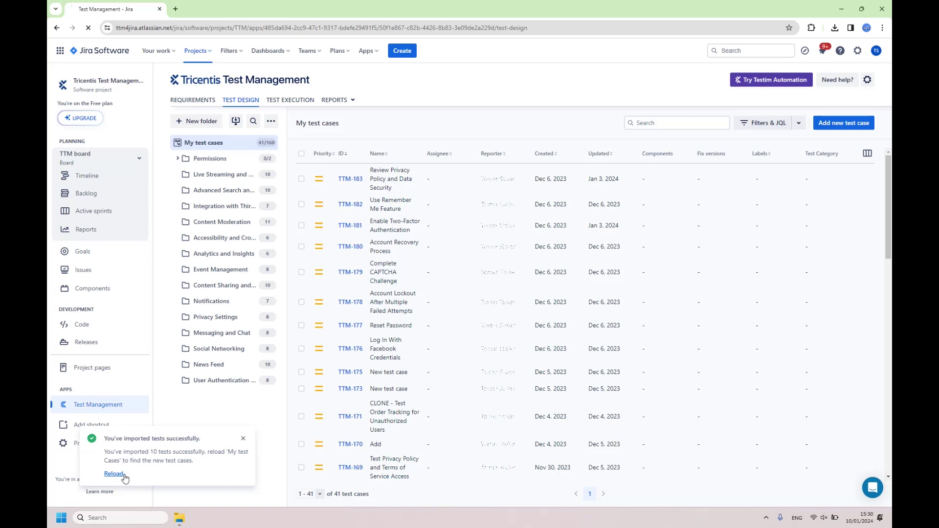
pyautogui.click(114, 473)
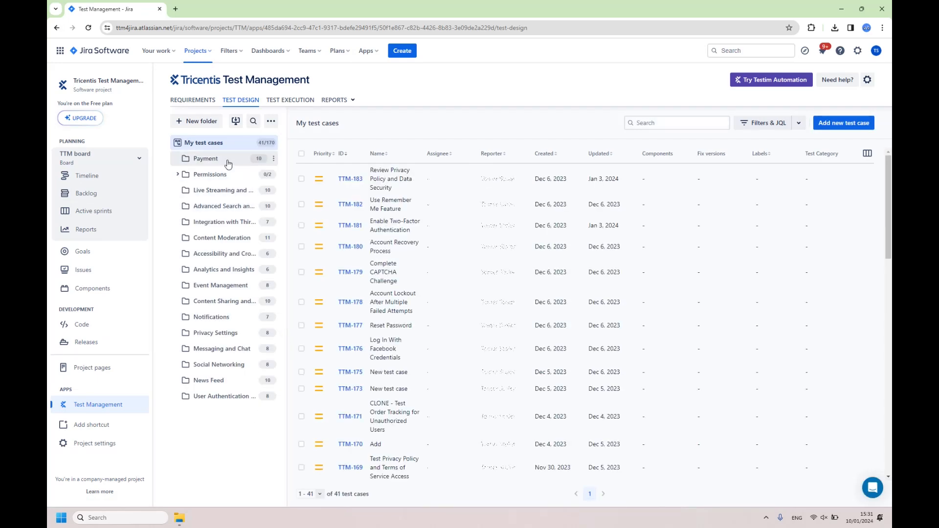
# Open the Payment folder listing the imported tests TTM-198 to TTM-207.
pyautogui.click(206, 158)
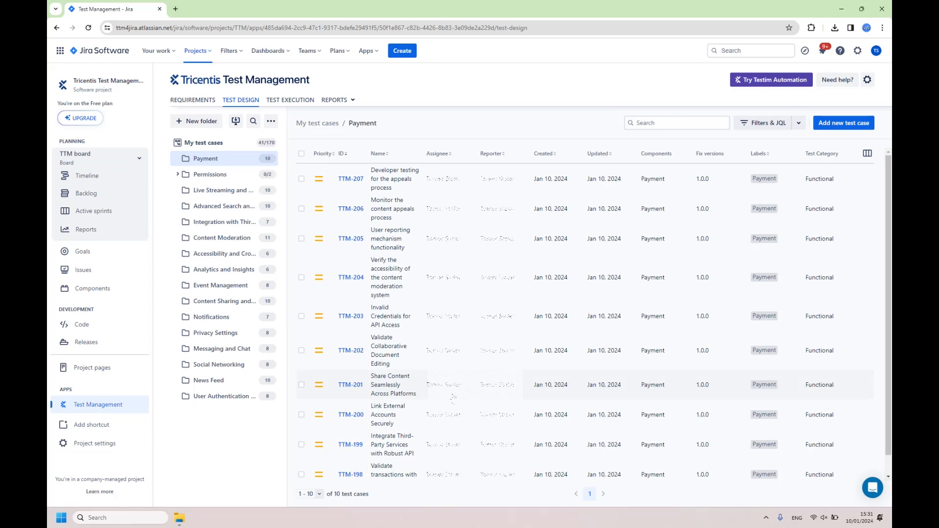
pyautogui.moveTo(607, 174)
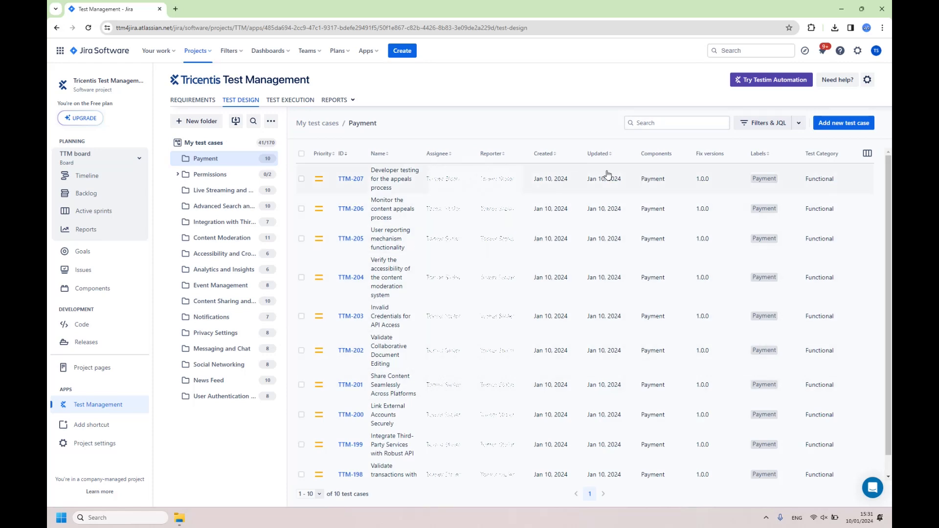
pyautogui.moveTo(739, 186)
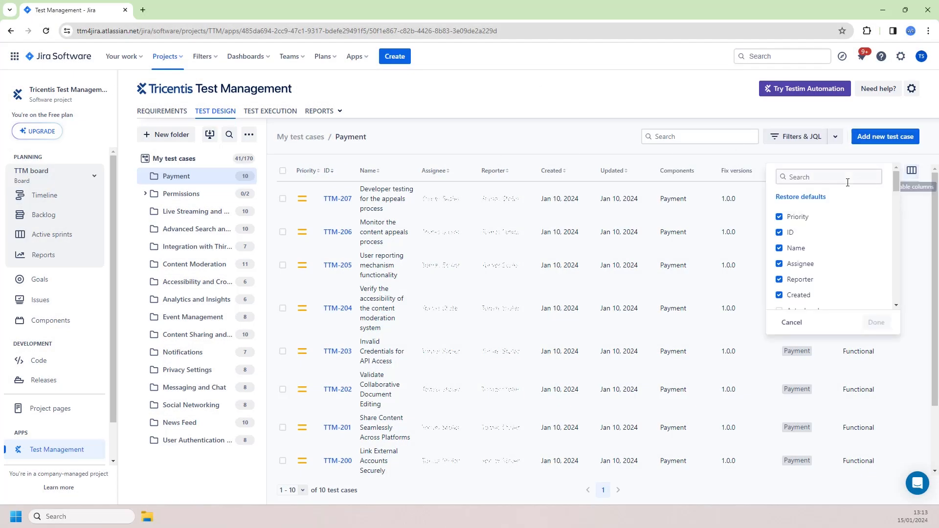
# Show the Payment method column, then expand requirement TTM-188 to list its ten covering tests.
pyautogui.write('Payment')
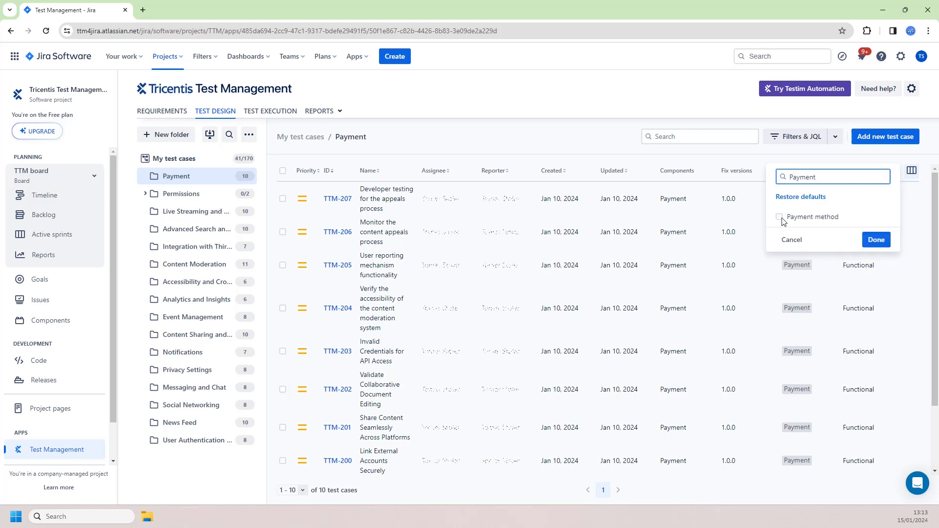
pyautogui.click(875, 239)
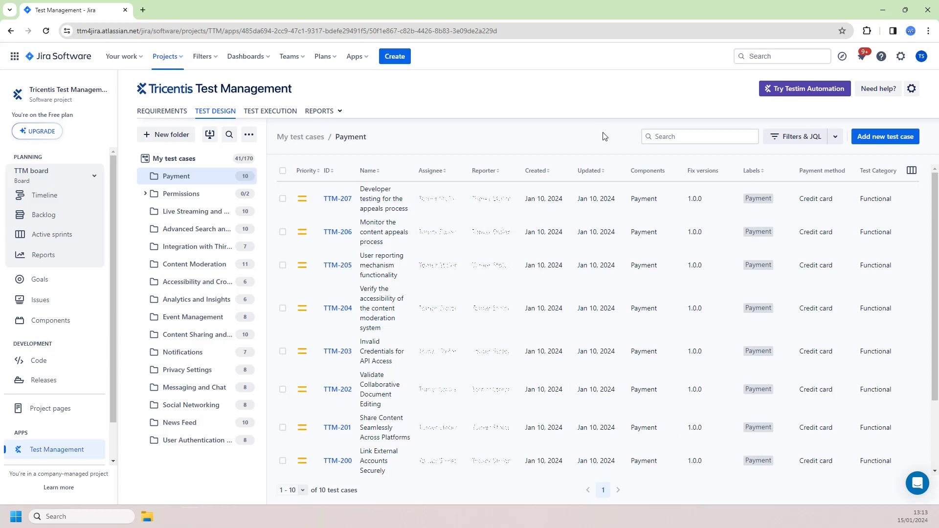
pyautogui.moveTo(806, 405)
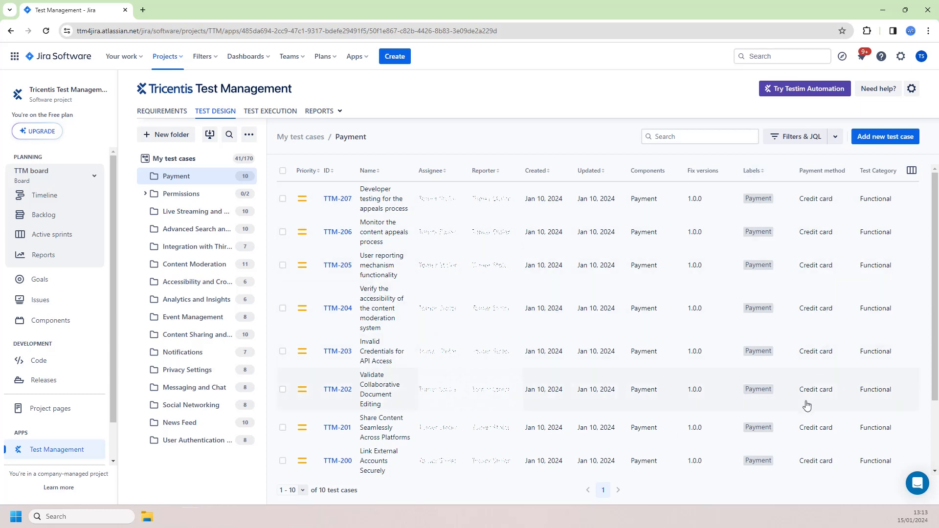
pyautogui.moveTo(814, 418)
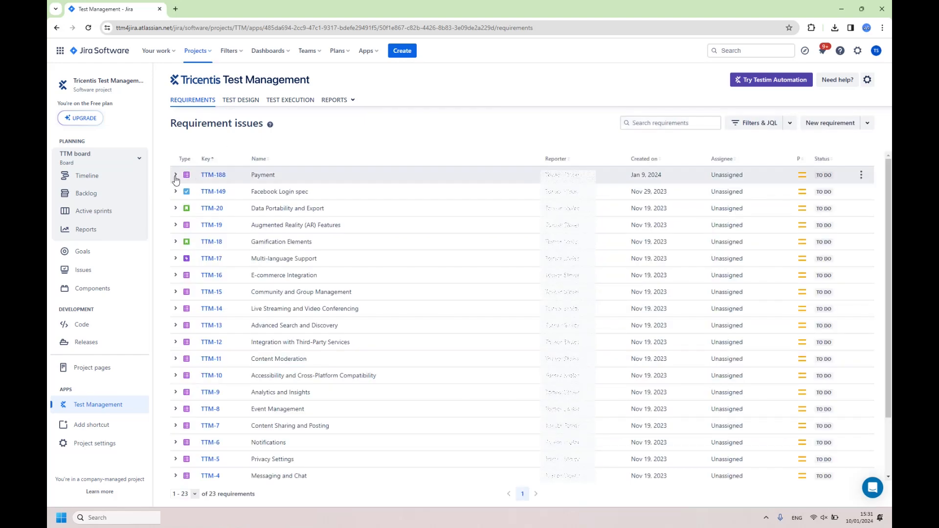
pyautogui.click(176, 178)
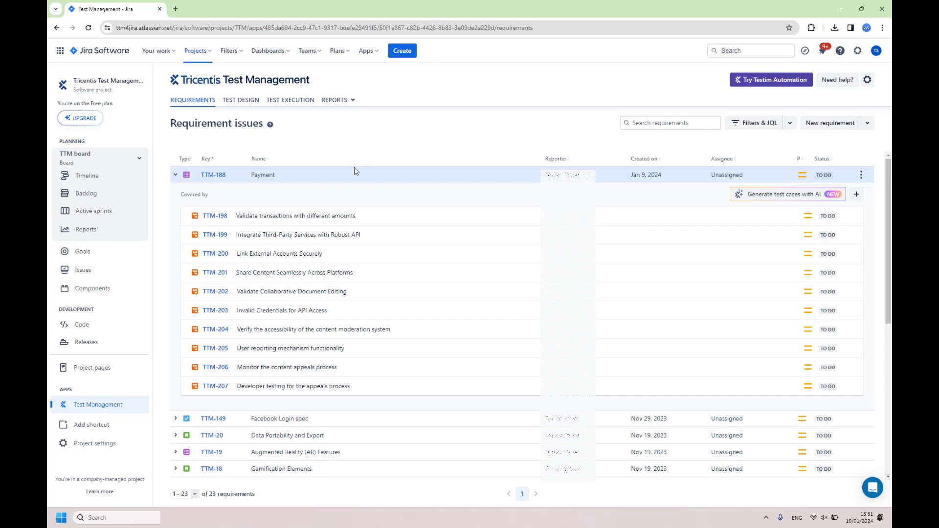